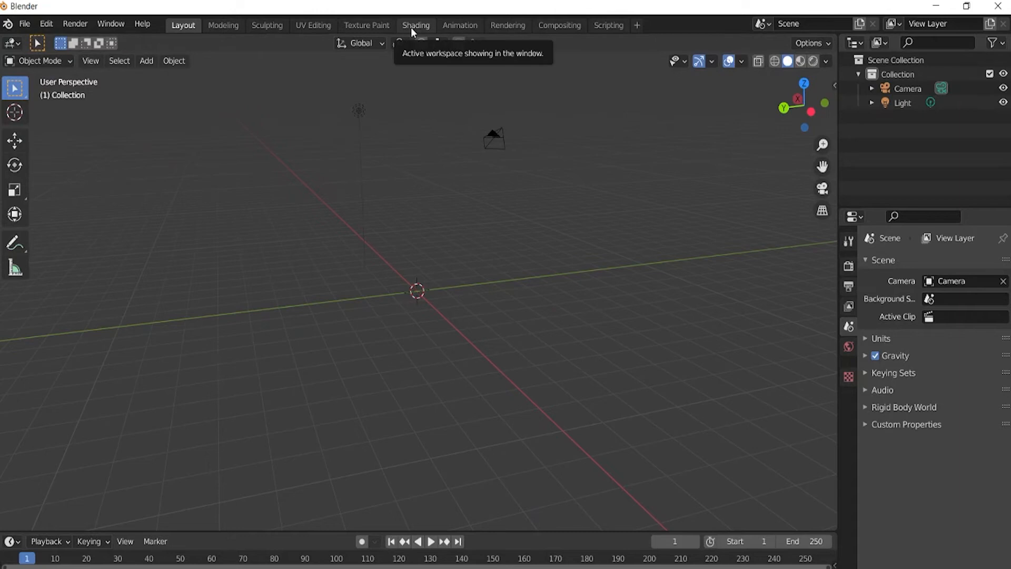
Step: Open the Shading workspace and set the viewport shading preview to use Scene World
{"action": "left_click", "coordinate": [415, 24]}
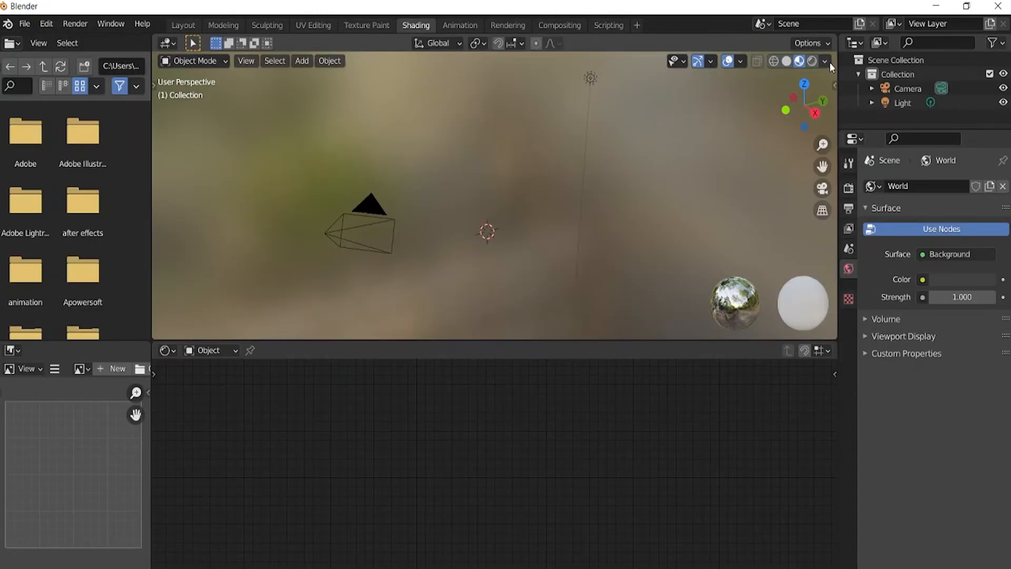
{"action": "left_click", "coordinate": [825, 61]}
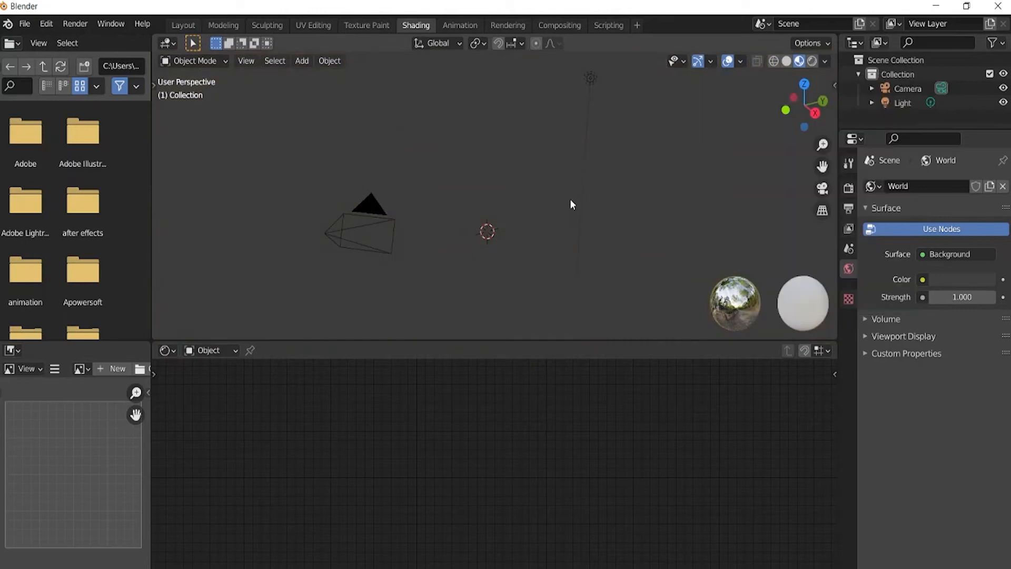
{"action": "left_click", "coordinate": [824, 60]}
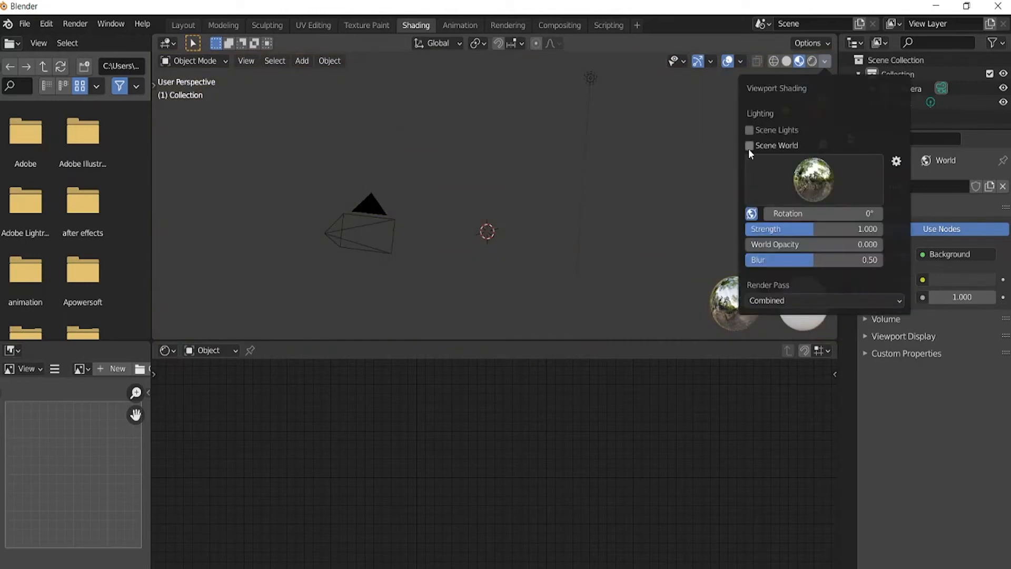
{"action": "left_click", "coordinate": [749, 145]}
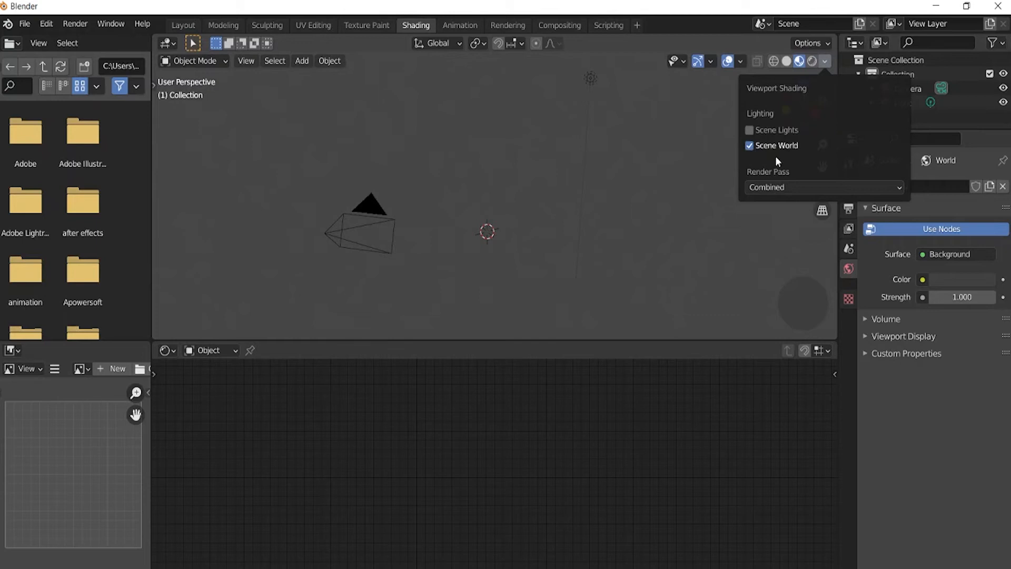
{"action": "left_click", "coordinate": [534, 298]}
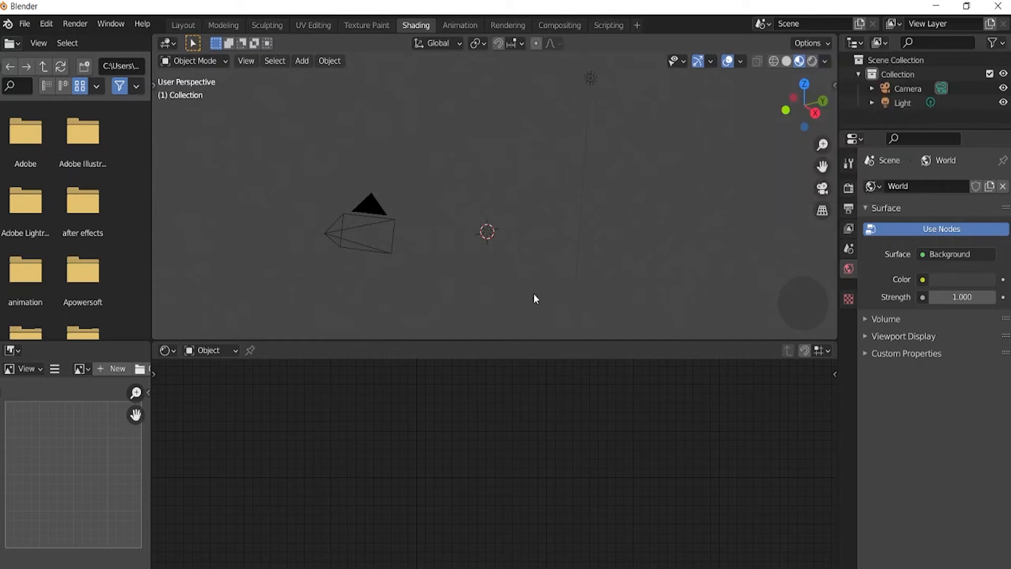
{"action": "mouse_move", "coordinate": [346, 408]}
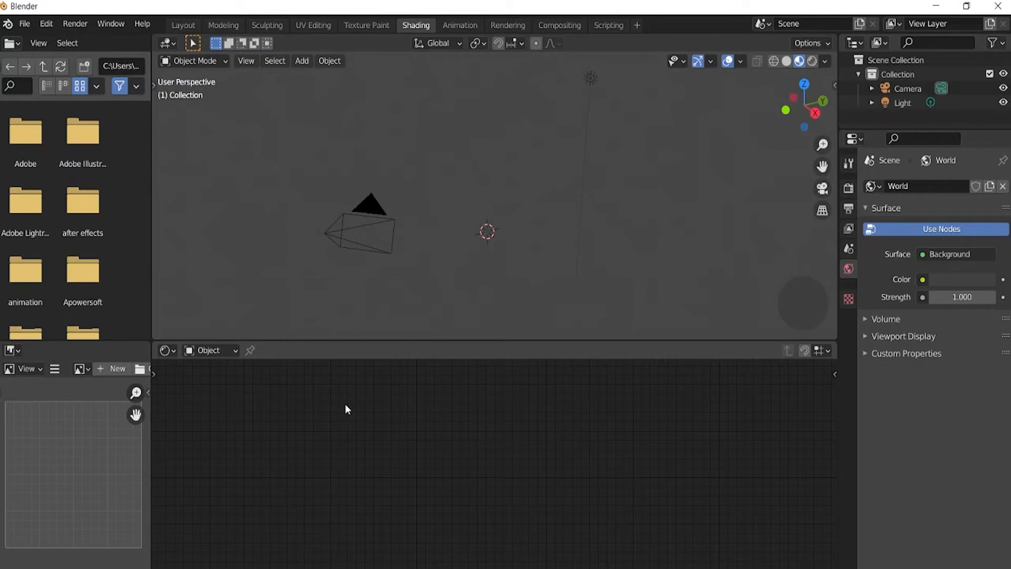
{"action": "mouse_move", "coordinate": [226, 363]}
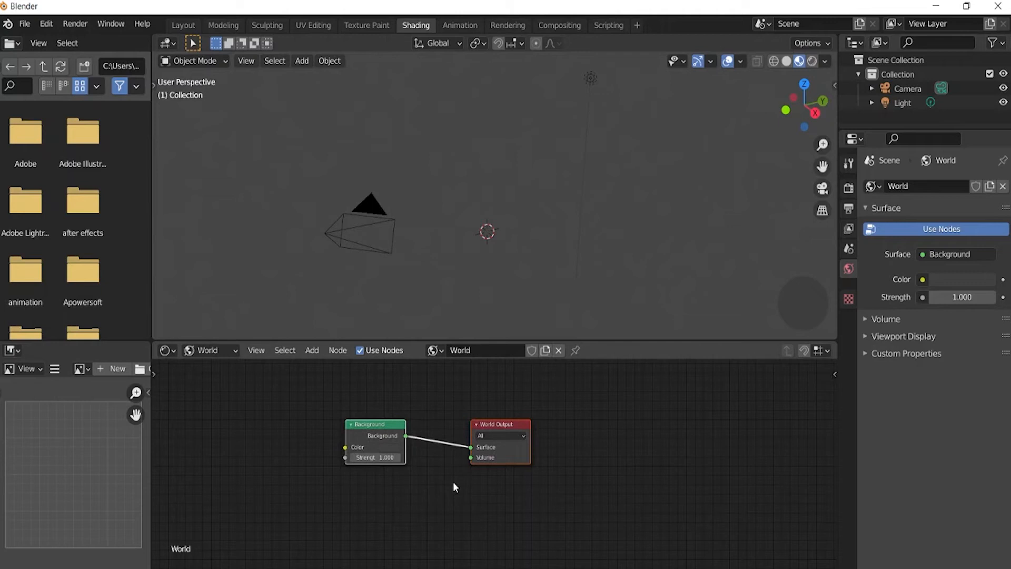
{"action": "mouse_move", "coordinate": [379, 430]}
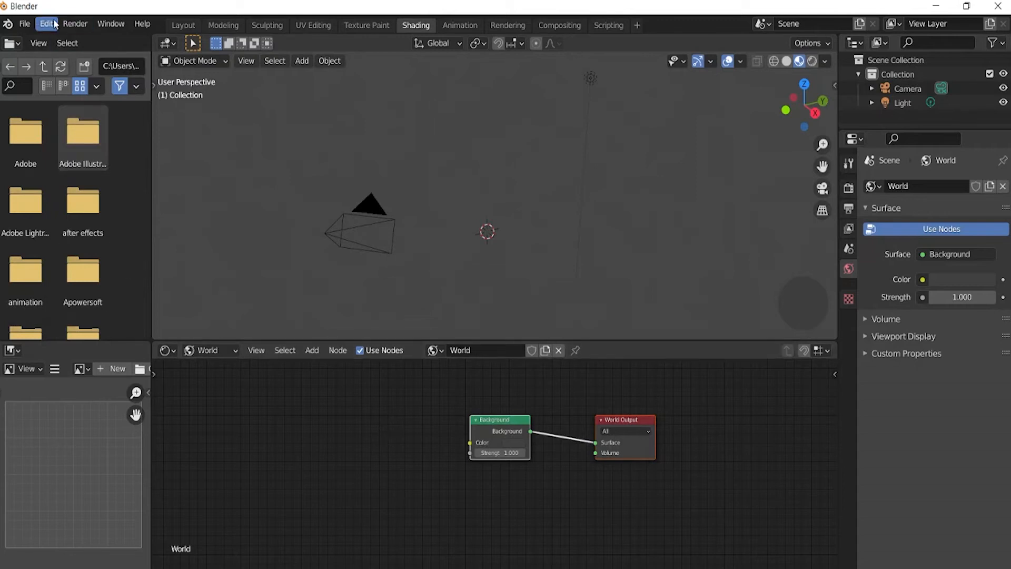
Step: Search add-ons for 'node w' to confirm Node Wrangler is ticked, then close Preferences
{"action": "left_click", "coordinate": [46, 24]}
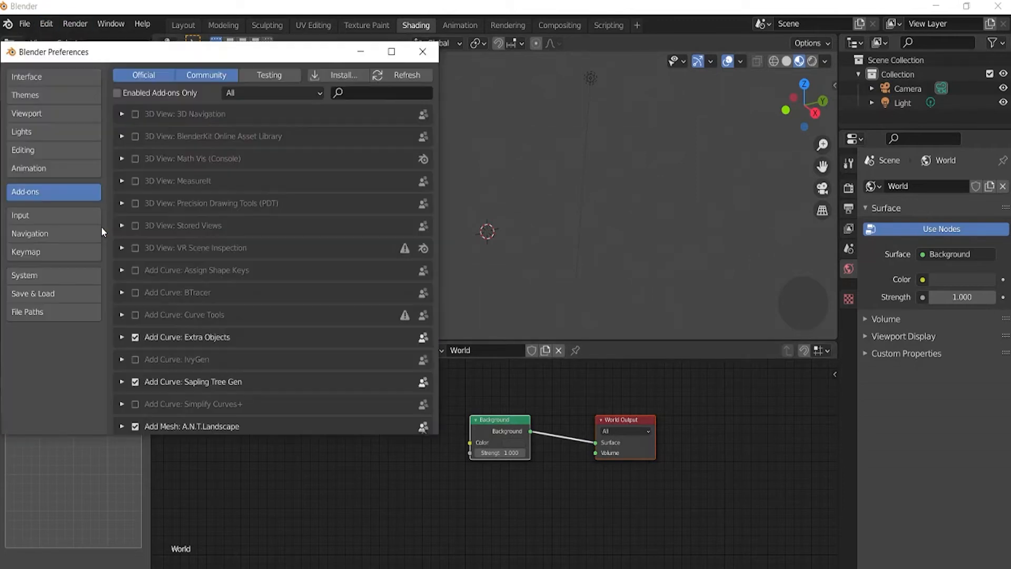
{"action": "left_click", "coordinate": [380, 92]}
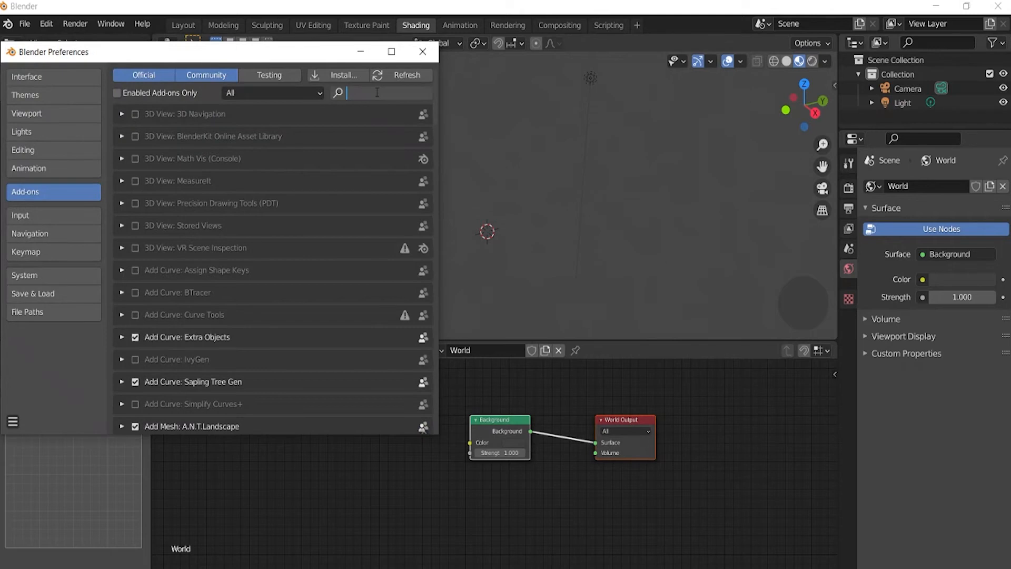
{"action": "type", "text": "node w"}
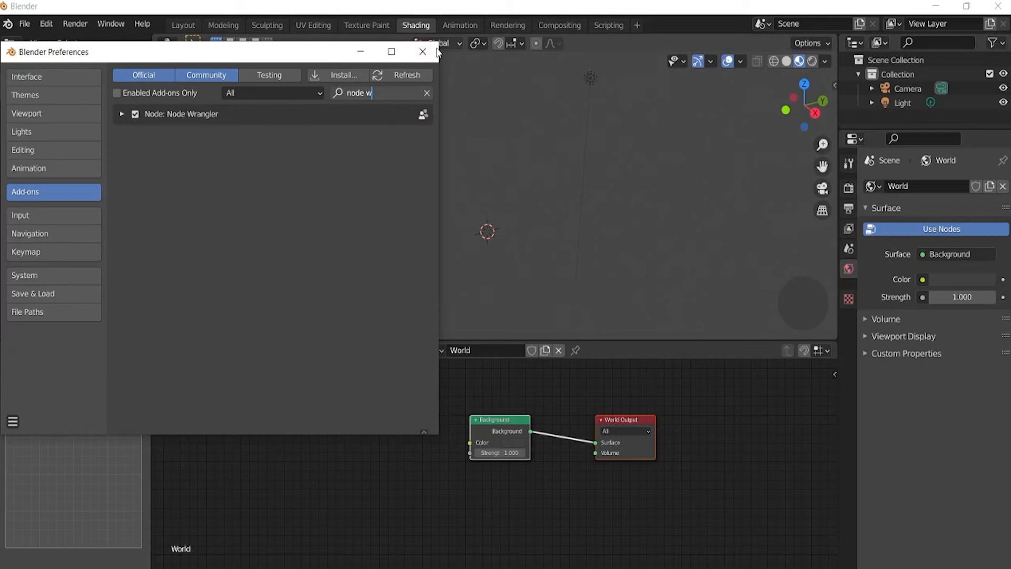
{"action": "left_click", "coordinate": [422, 51]}
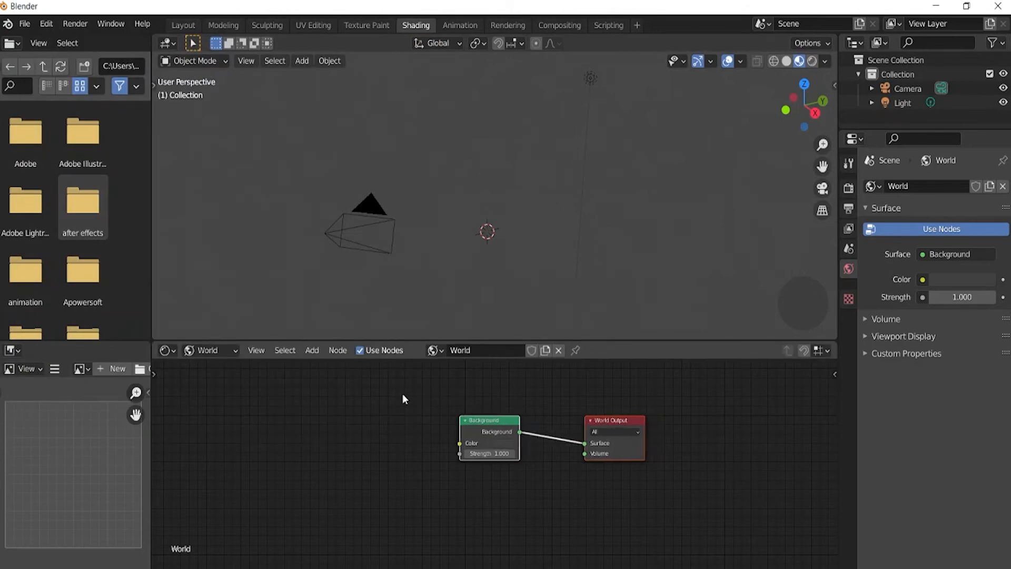
{"action": "mouse_move", "coordinate": [285, 427]}
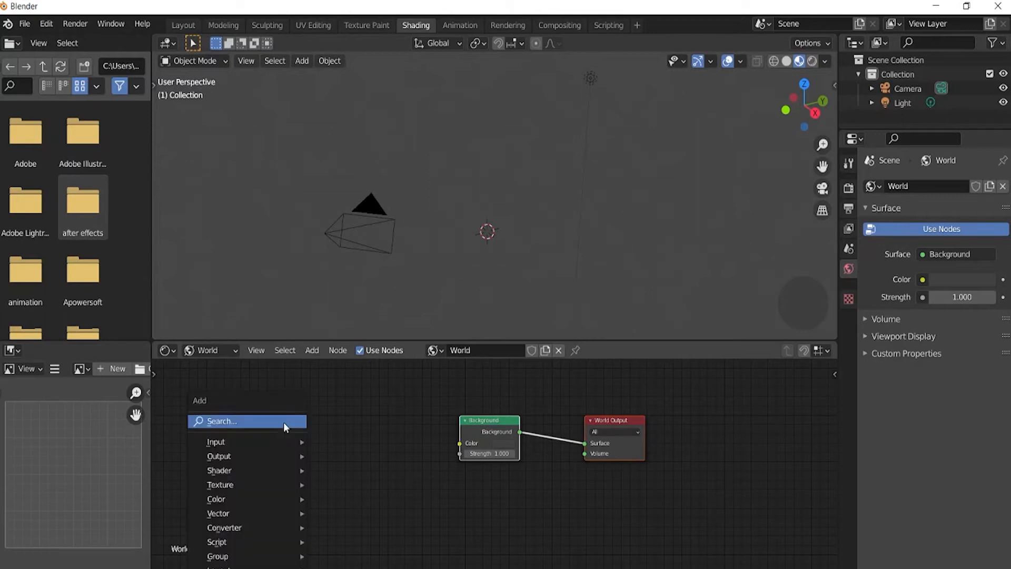
Step: Add ColorRamp and Noise Texture world nodes, linking the noise Fac into the ramp's Fac
{"action": "type", "text": "color"}
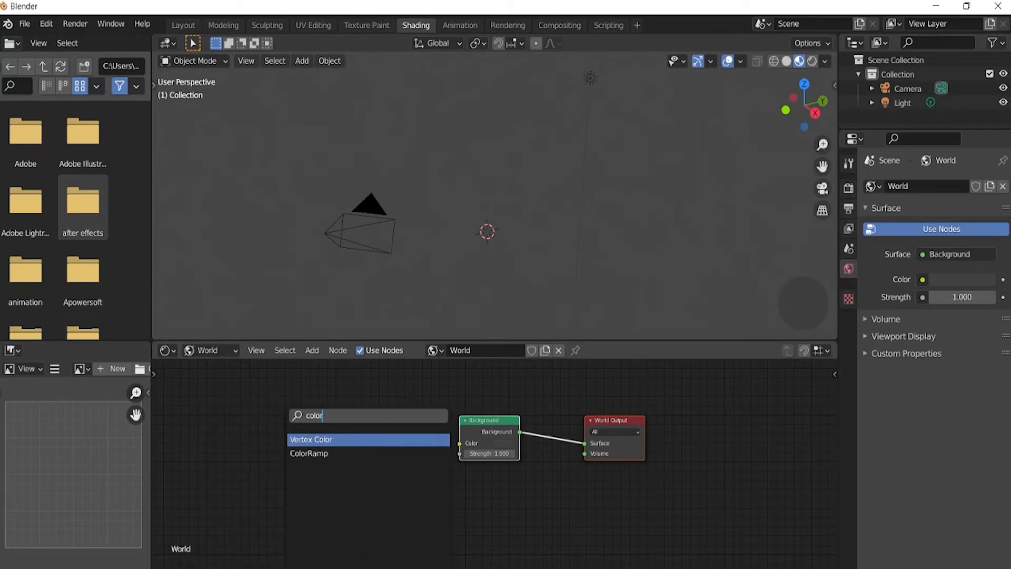
{"action": "type", "text": "noi"}
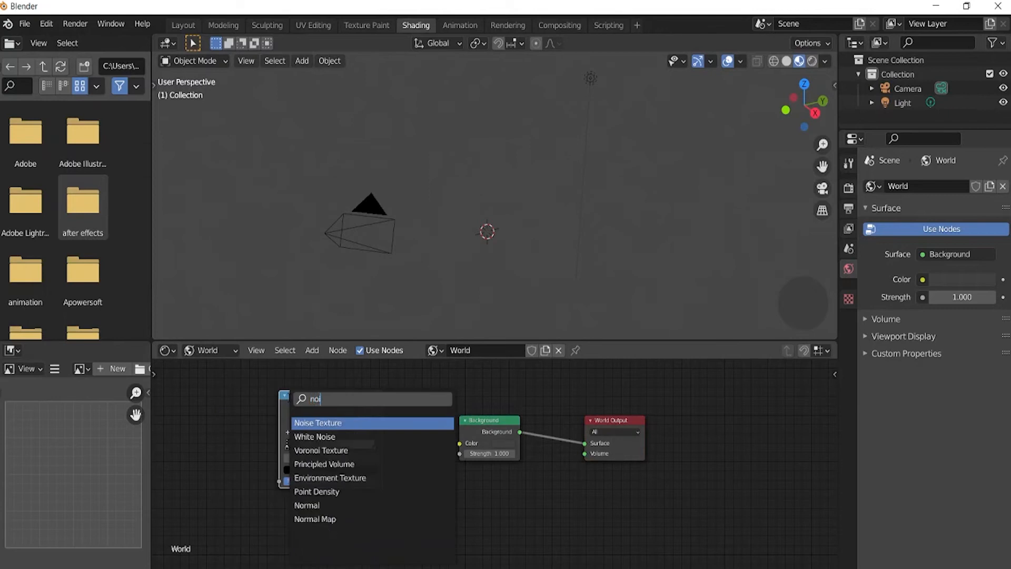
{"action": "left_click", "coordinate": [317, 422]}
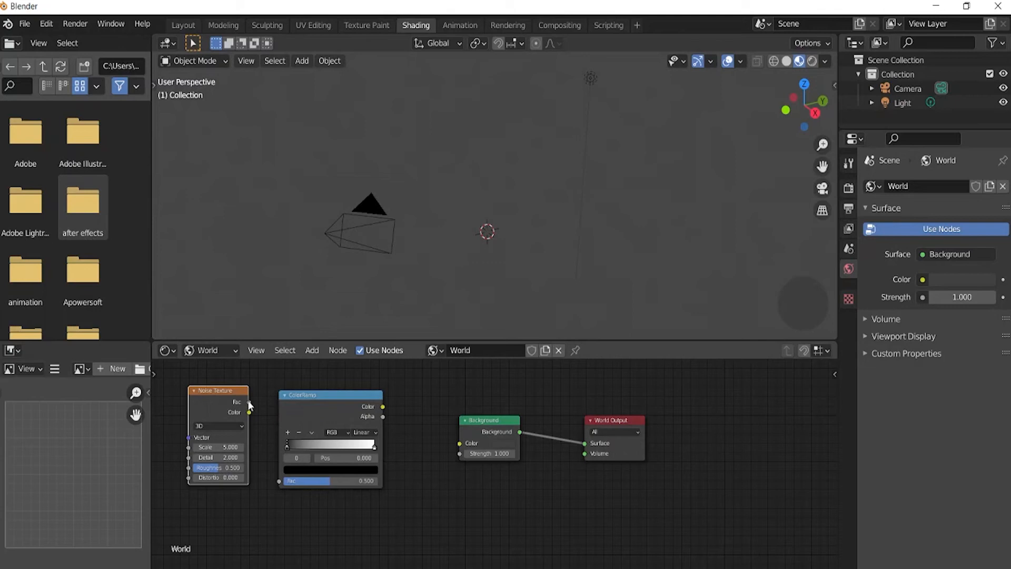
{"action": "left_click_drag", "start_coordinate": [249, 402], "coordinate": [279, 480]}
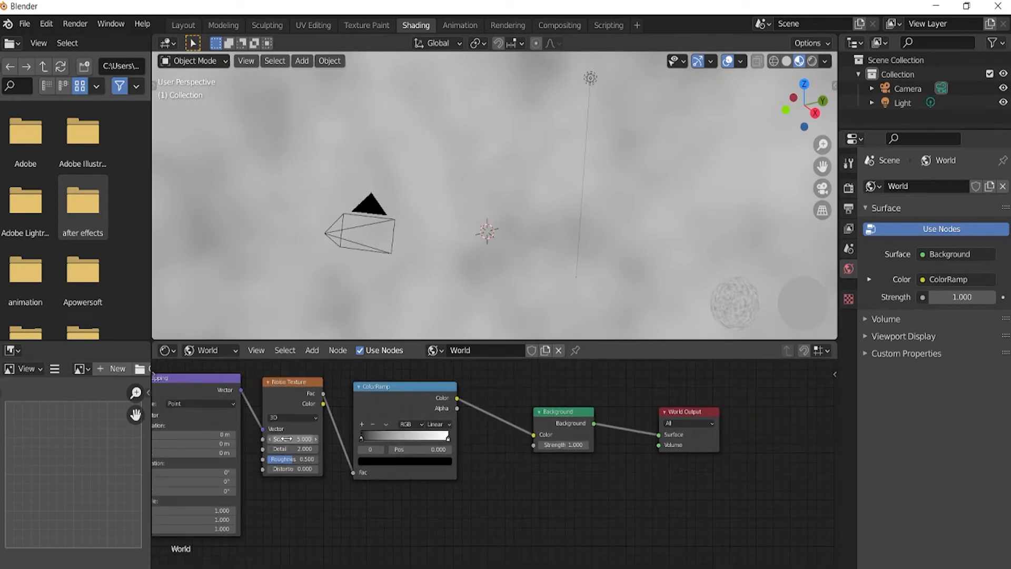
Step: Set the noise Scale to 274.3 and slide the ramp's black stop to about 0.73
{"action": "left_click_drag", "start_coordinate": [290, 439], "coordinate": [315, 439]}
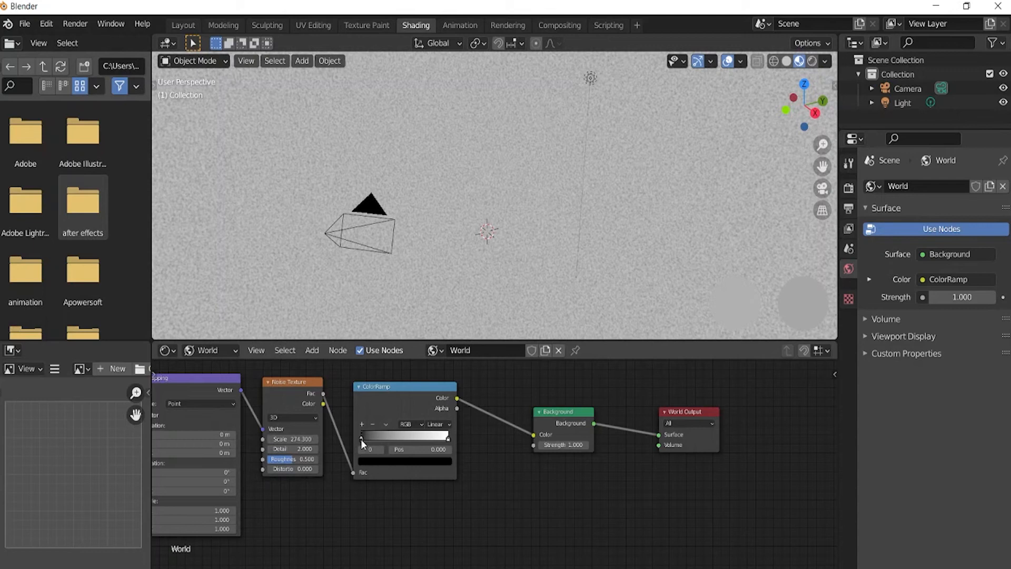
{"action": "left_click_drag", "start_coordinate": [365, 441], "coordinate": [416, 442]}
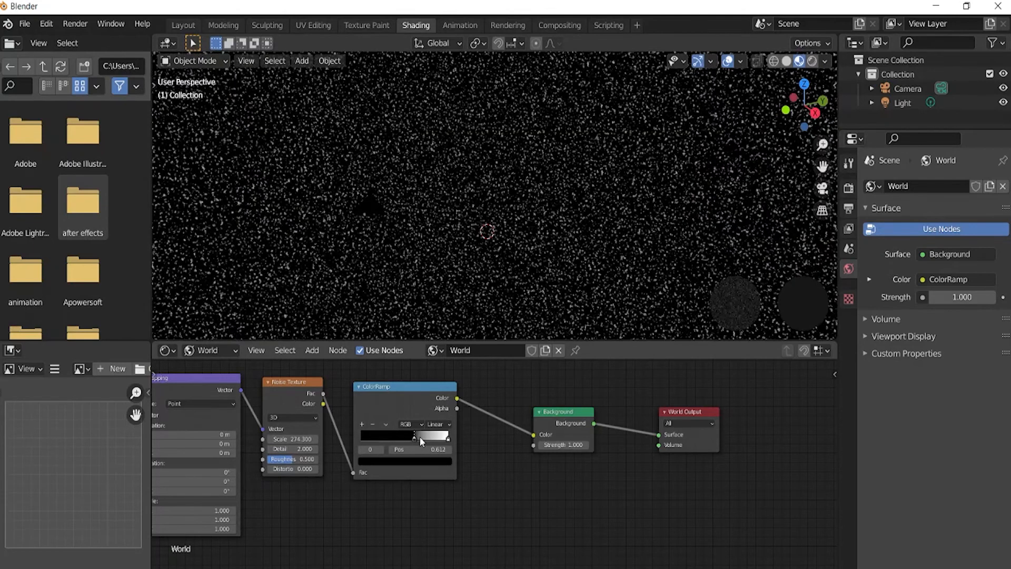
{"action": "left_click_drag", "start_coordinate": [419, 442], "coordinate": [437, 442]}
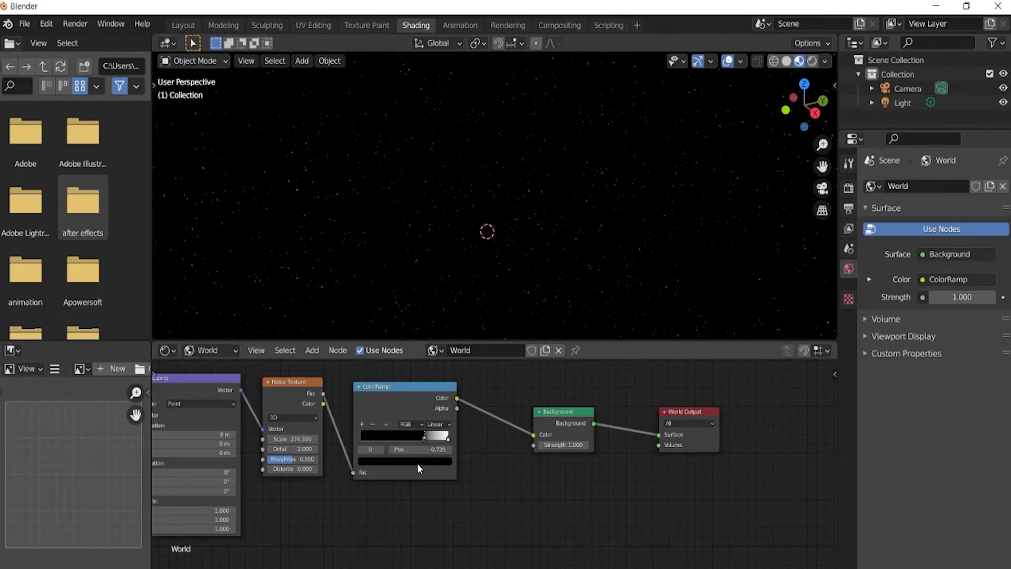
Step: Adjust a ColorRamp stop's colour in the picker, then return to the Layout workspace
{"action": "left_click", "coordinate": [437, 436]}
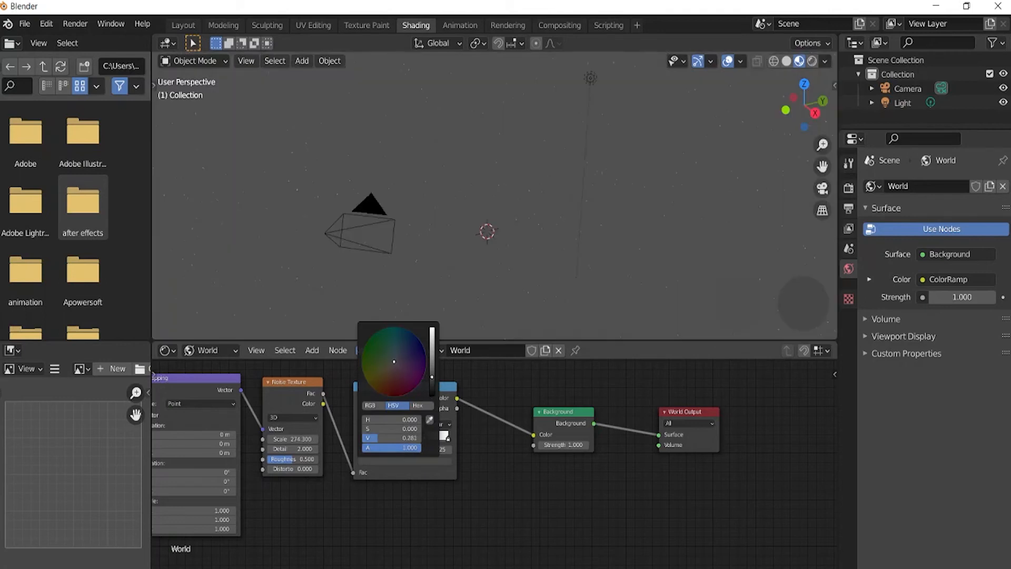
{"action": "left_click", "coordinate": [380, 372]}
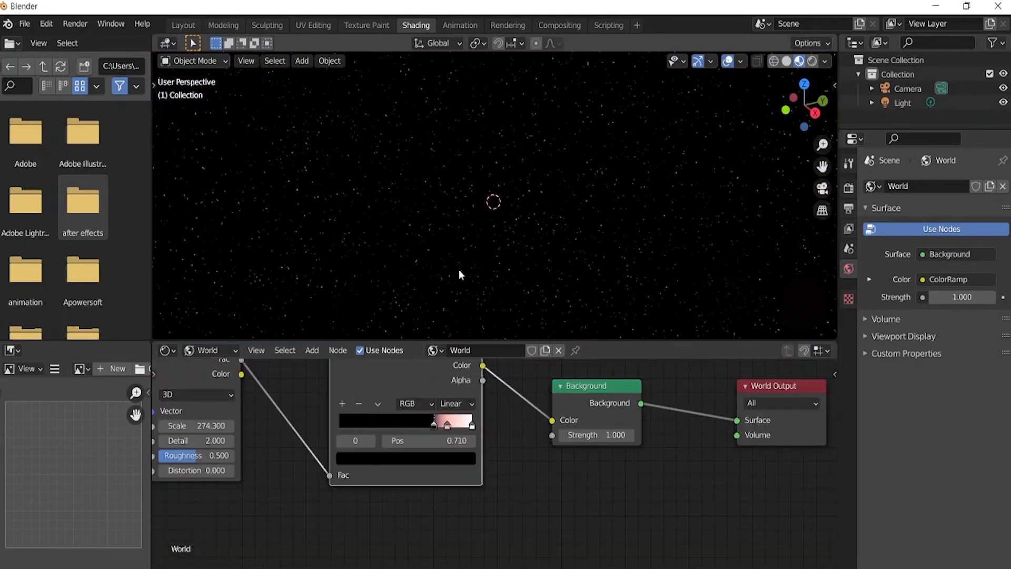
{"action": "mouse_move", "coordinate": [461, 273]}
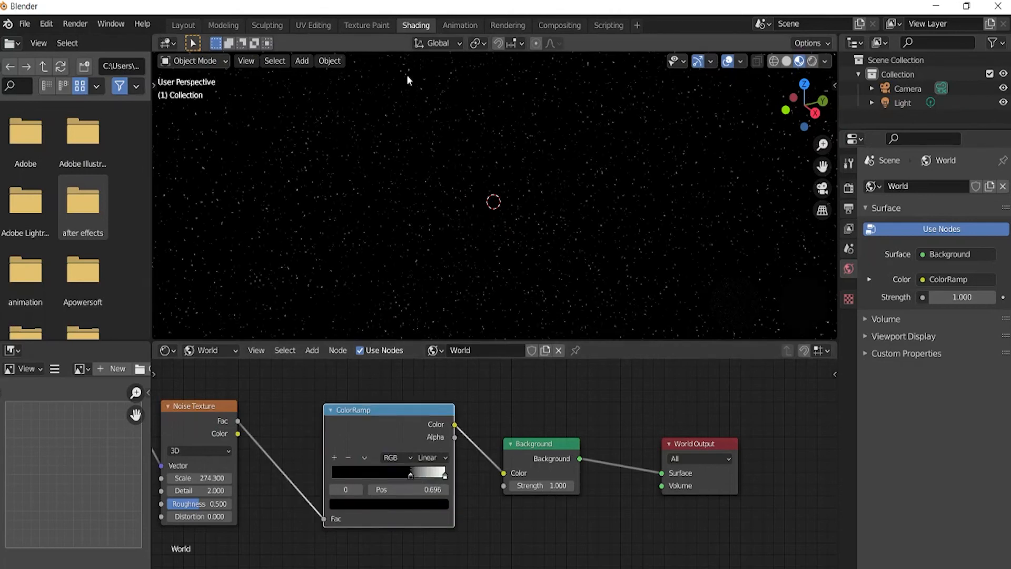
{"action": "left_click", "coordinate": [182, 25]}
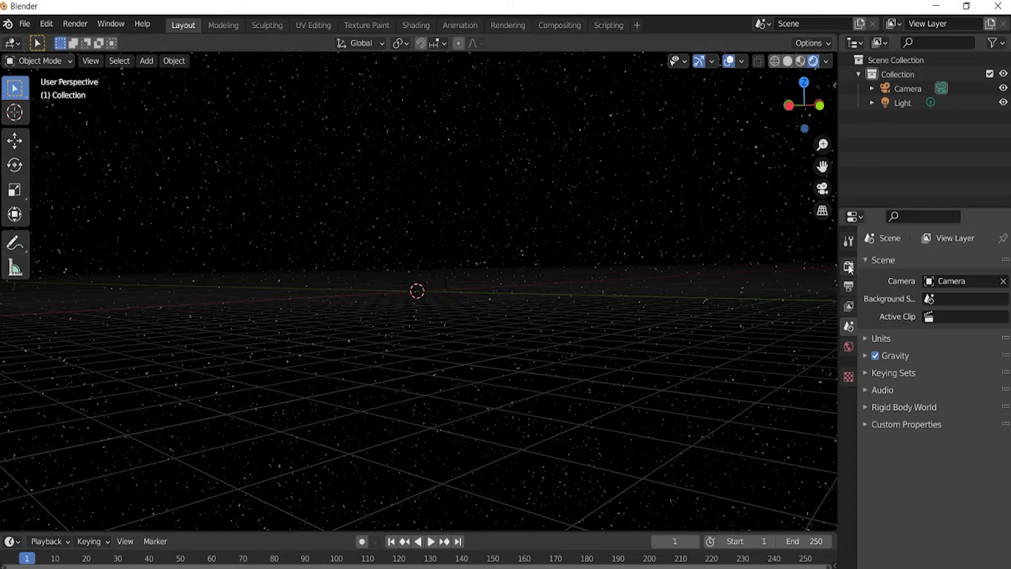
Step: Test the Cycles render engine, then switch back to Eevee with Ambient Occlusion and Bloom enabled
{"action": "left_click", "coordinate": [849, 265]}
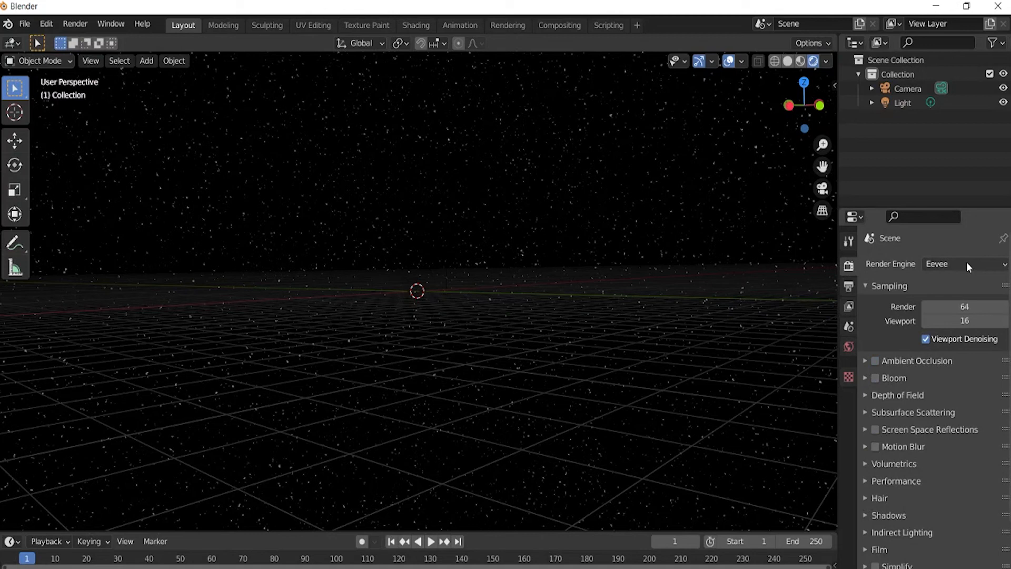
{"action": "left_click", "coordinate": [965, 263]}
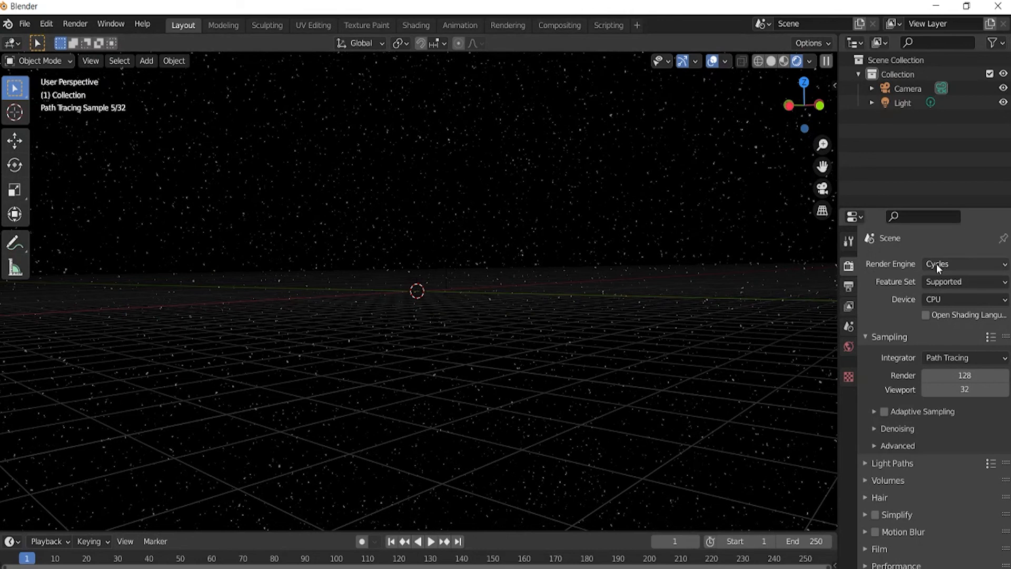
{"action": "left_click", "coordinate": [964, 264]}
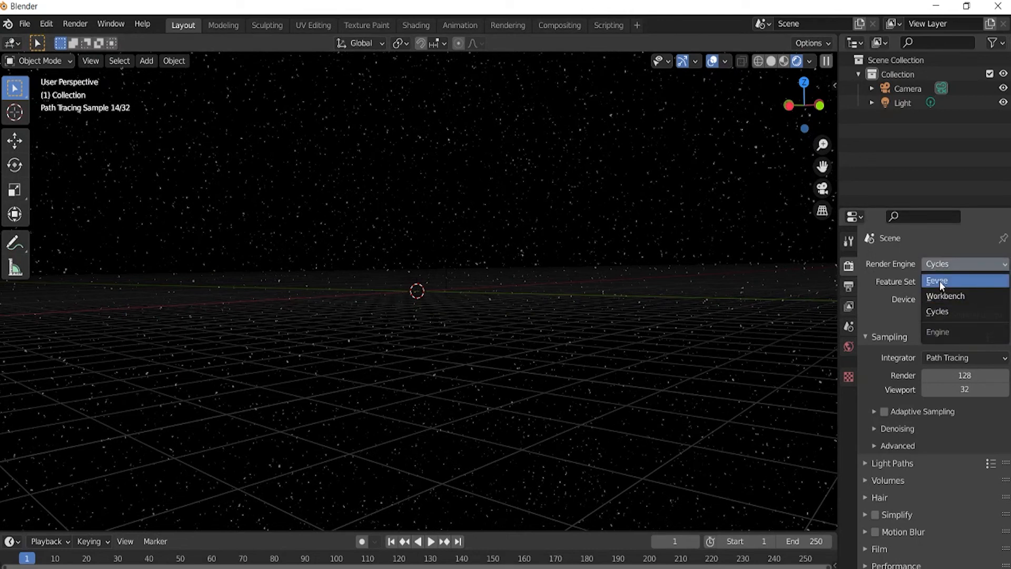
{"action": "left_click", "coordinate": [939, 279]}
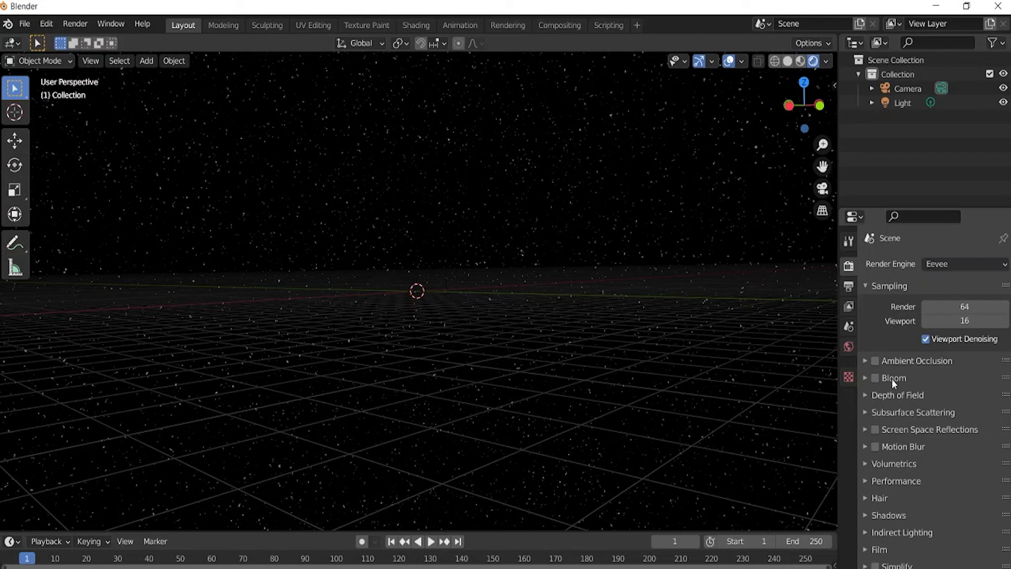
{"action": "left_click", "coordinate": [874, 360]}
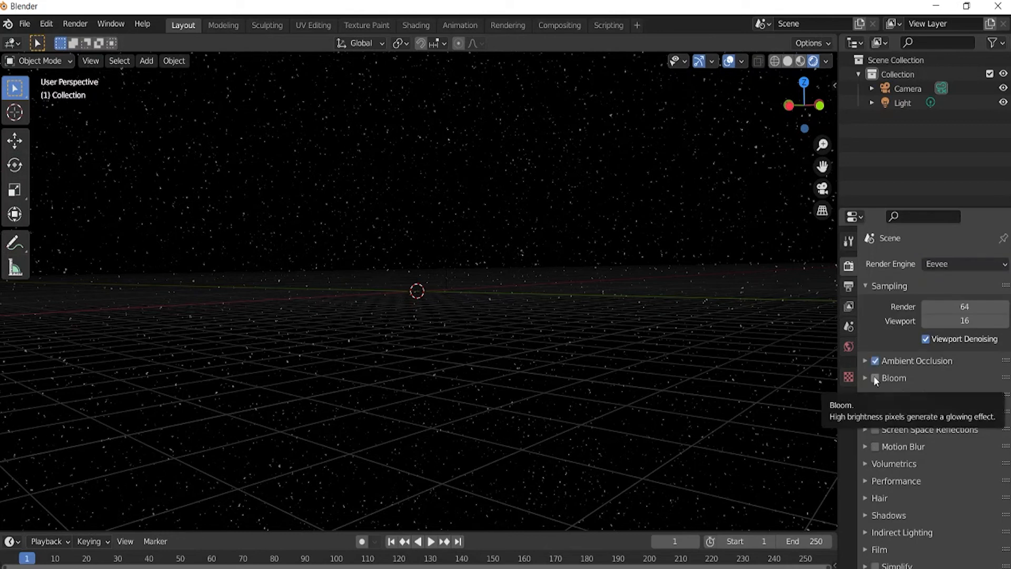
{"action": "left_click", "coordinate": [875, 378]}
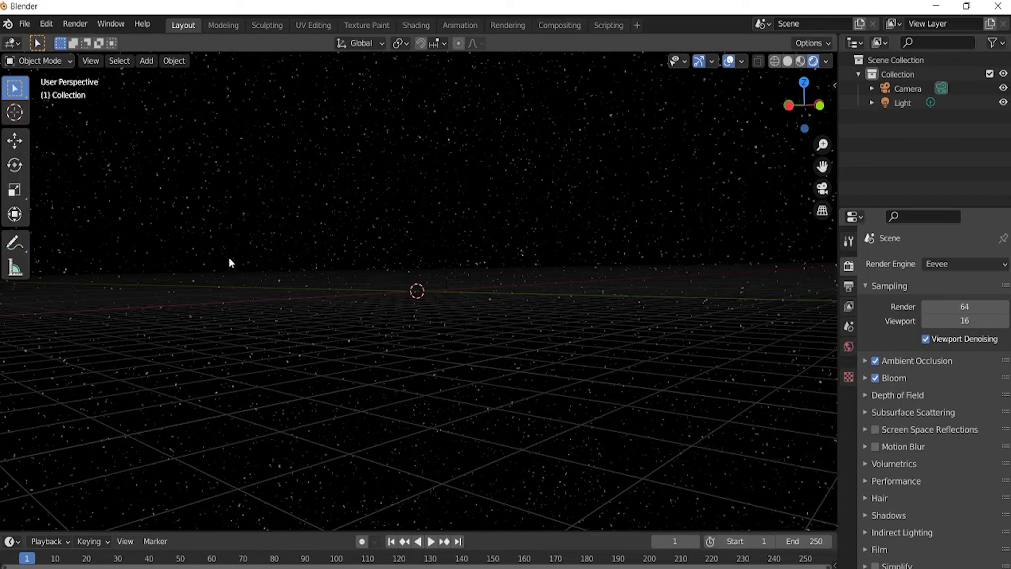